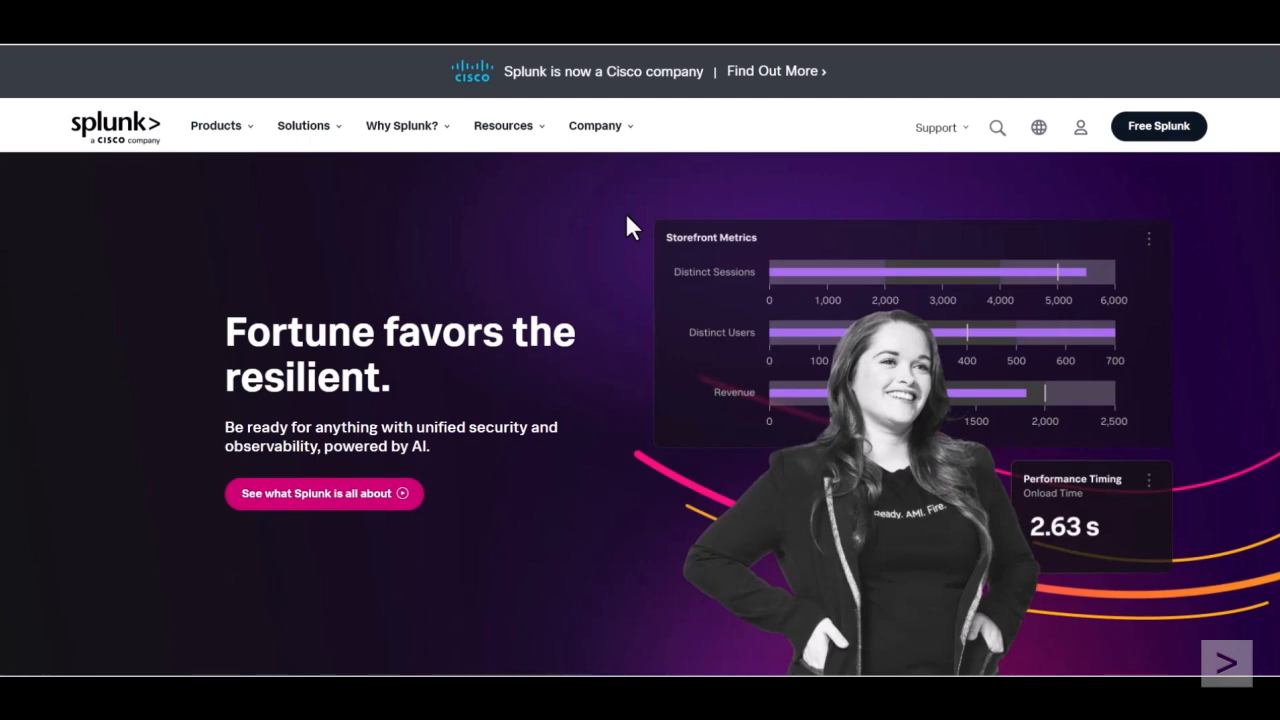
mouse_move(1088, 168)
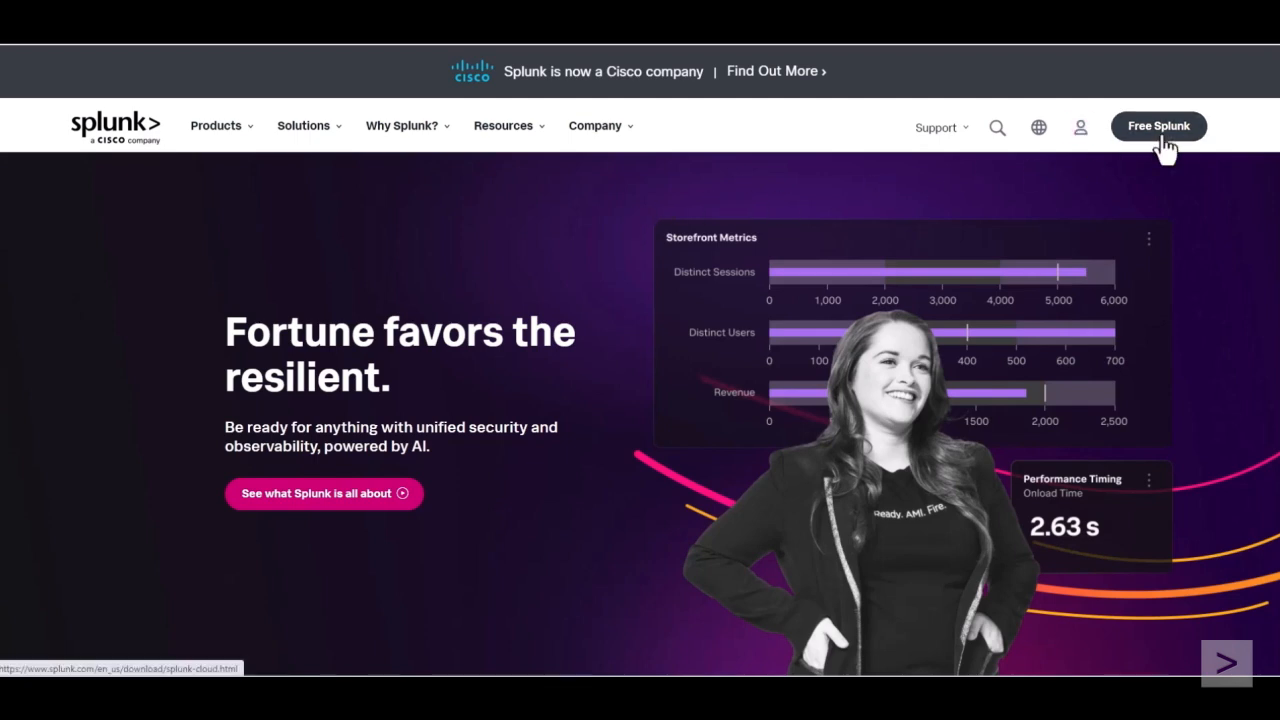
Step: Reach the Free Trials and Downloads page from the Free Splunk menu
left_click(1158, 126)
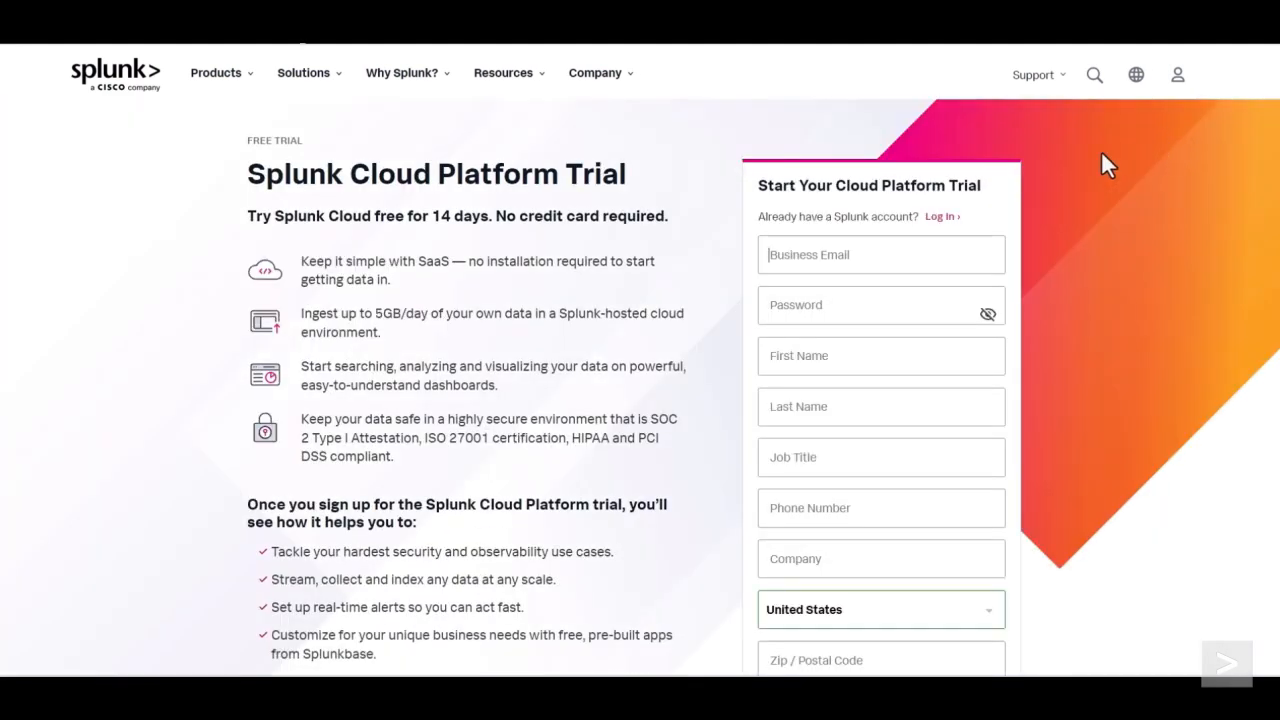
left_click(940, 216)
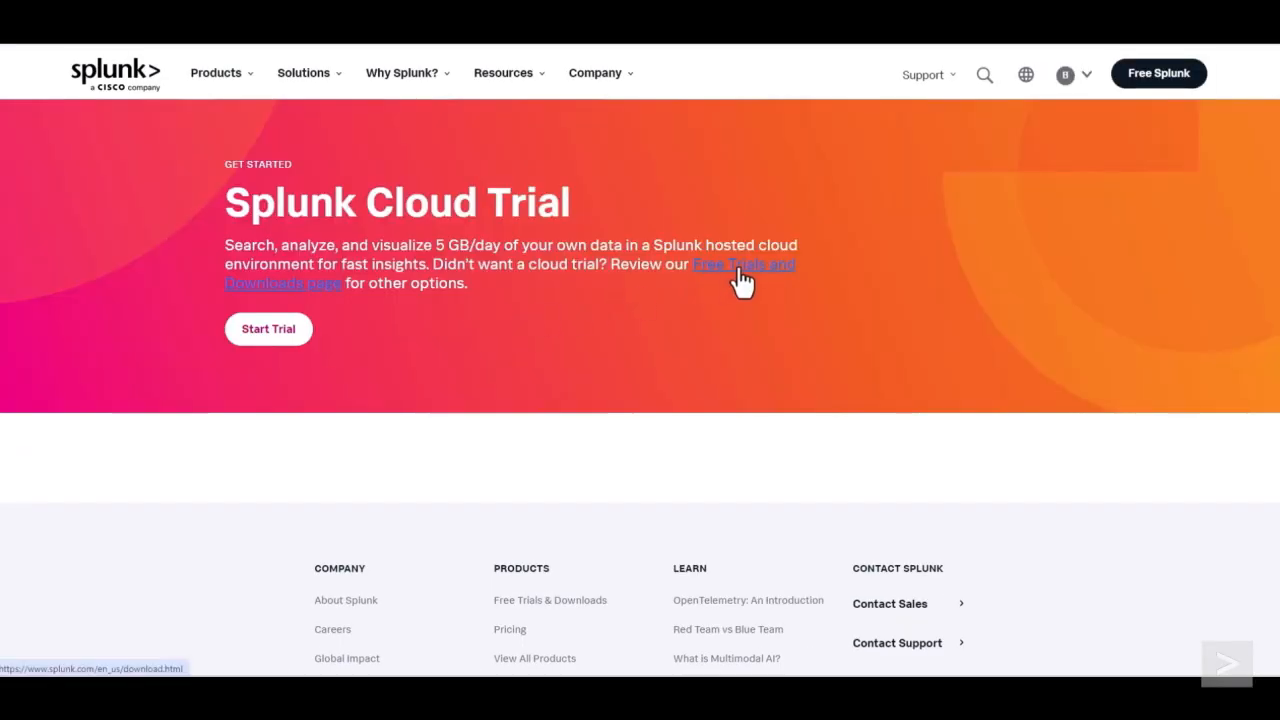
left_click(744, 264)
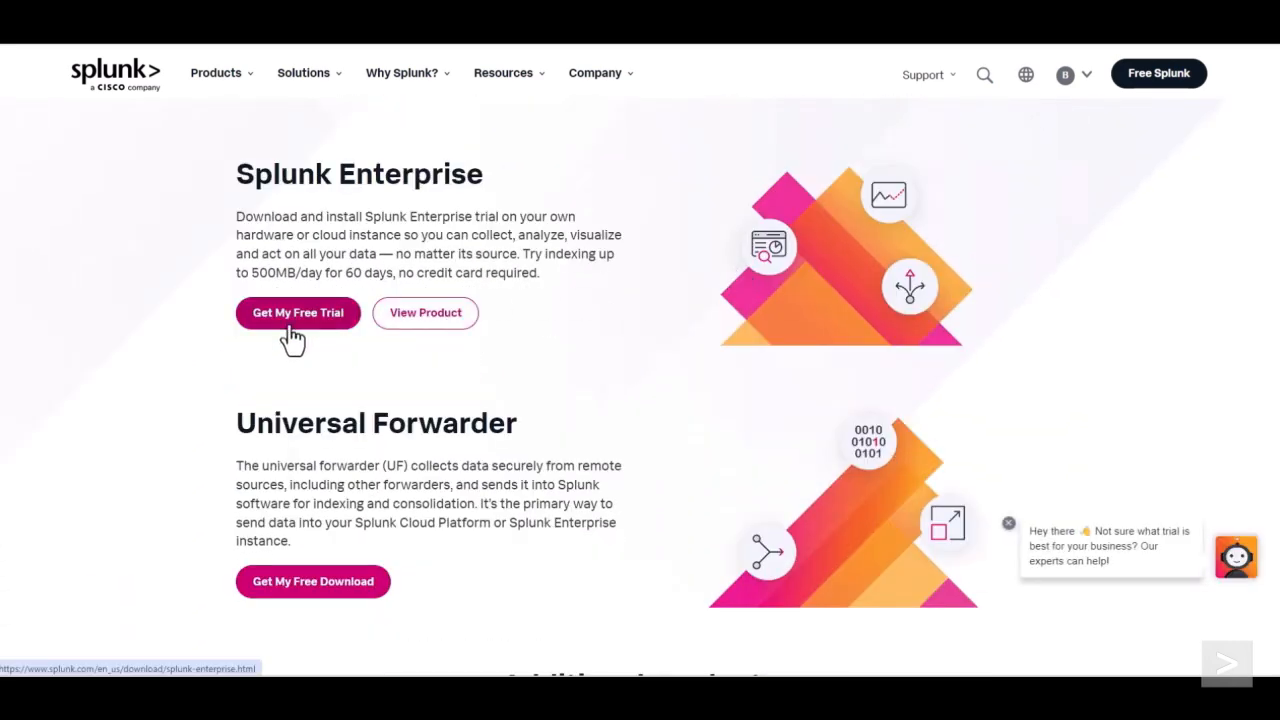
Step: Download the Splunk Enterprise 9.3.0 64-bit Windows .msi from the free trial offer
left_click(296, 312)
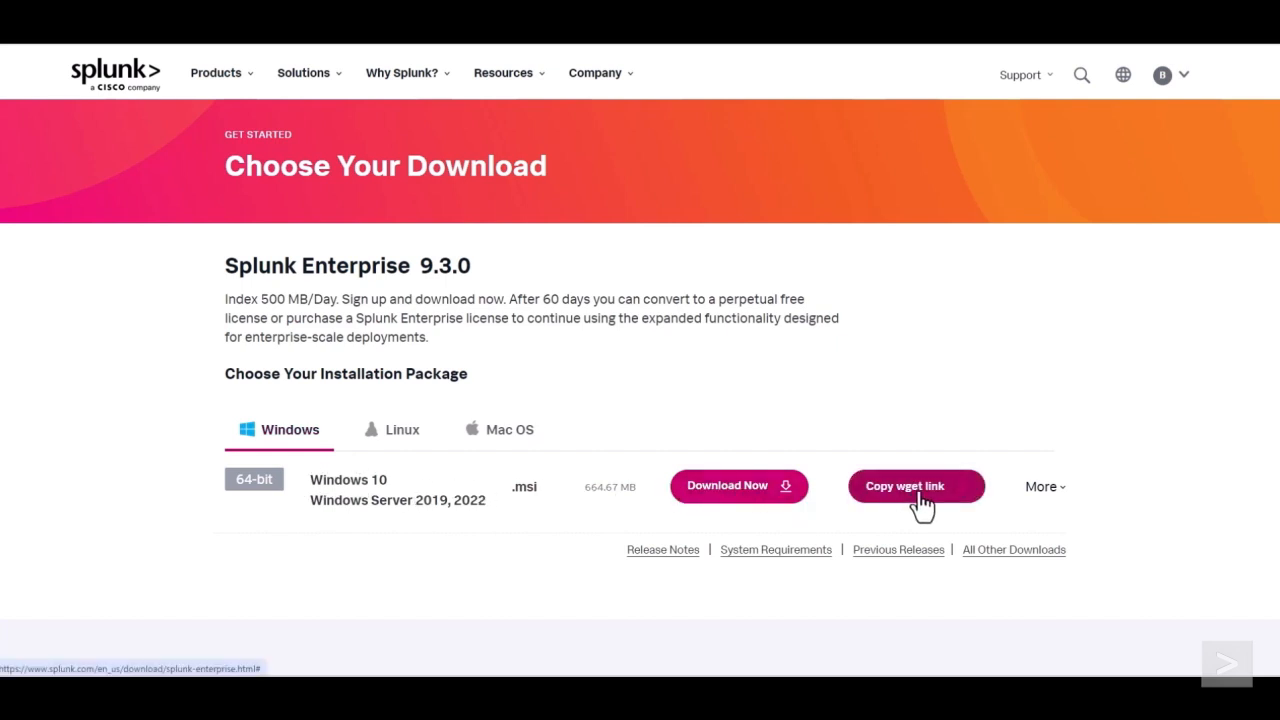
left_click(916, 486)
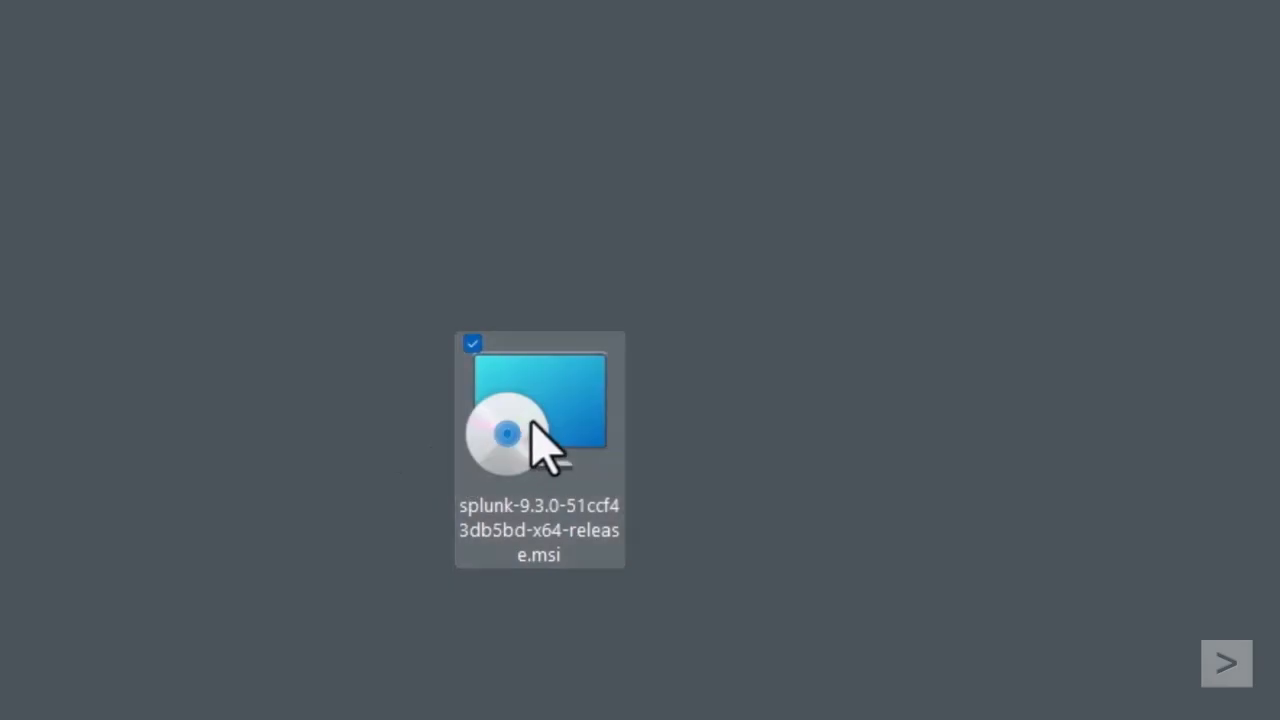
Step: Run the downloaded .msi and accept the license agreement
double_click(538, 410)
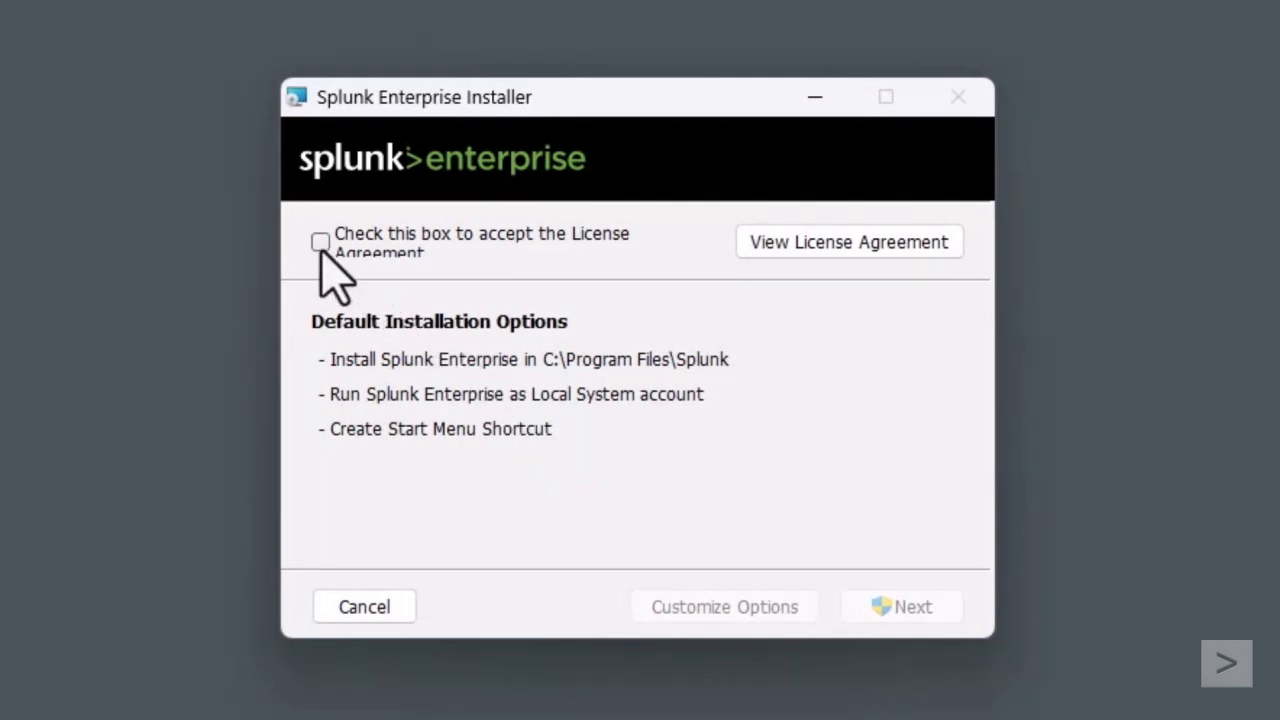
left_click(320, 242)
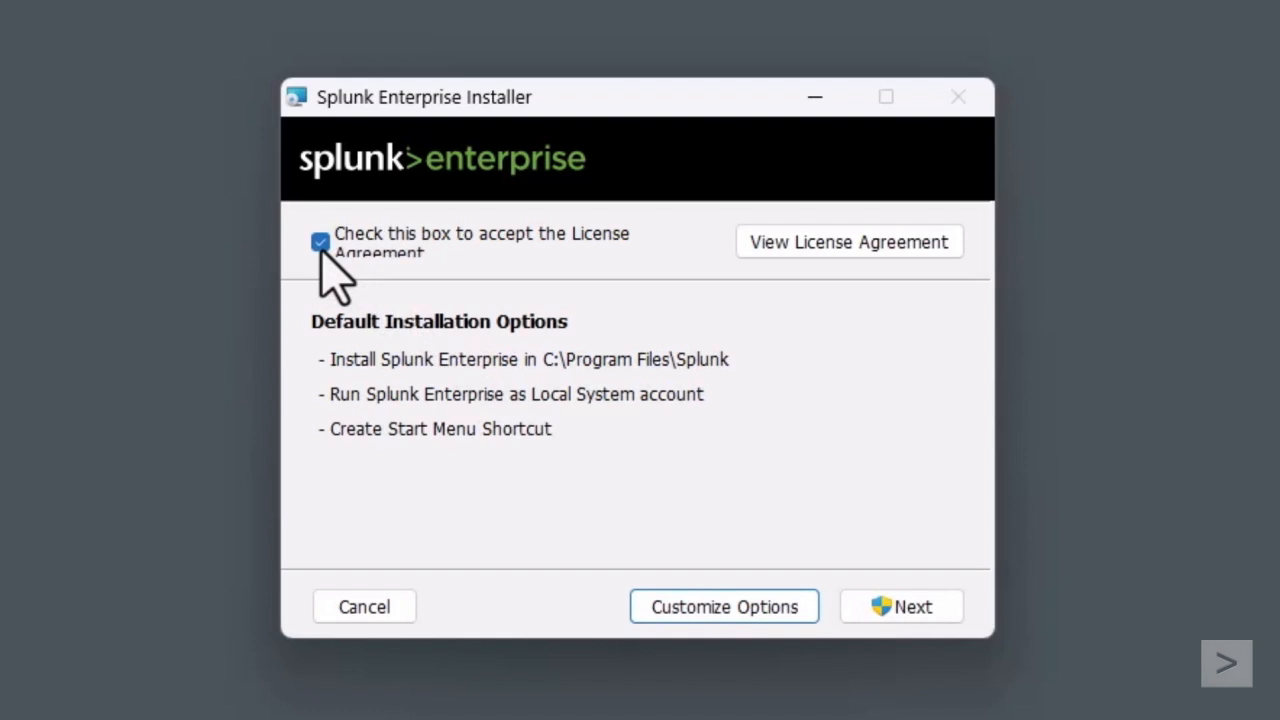
mouse_move(488, 424)
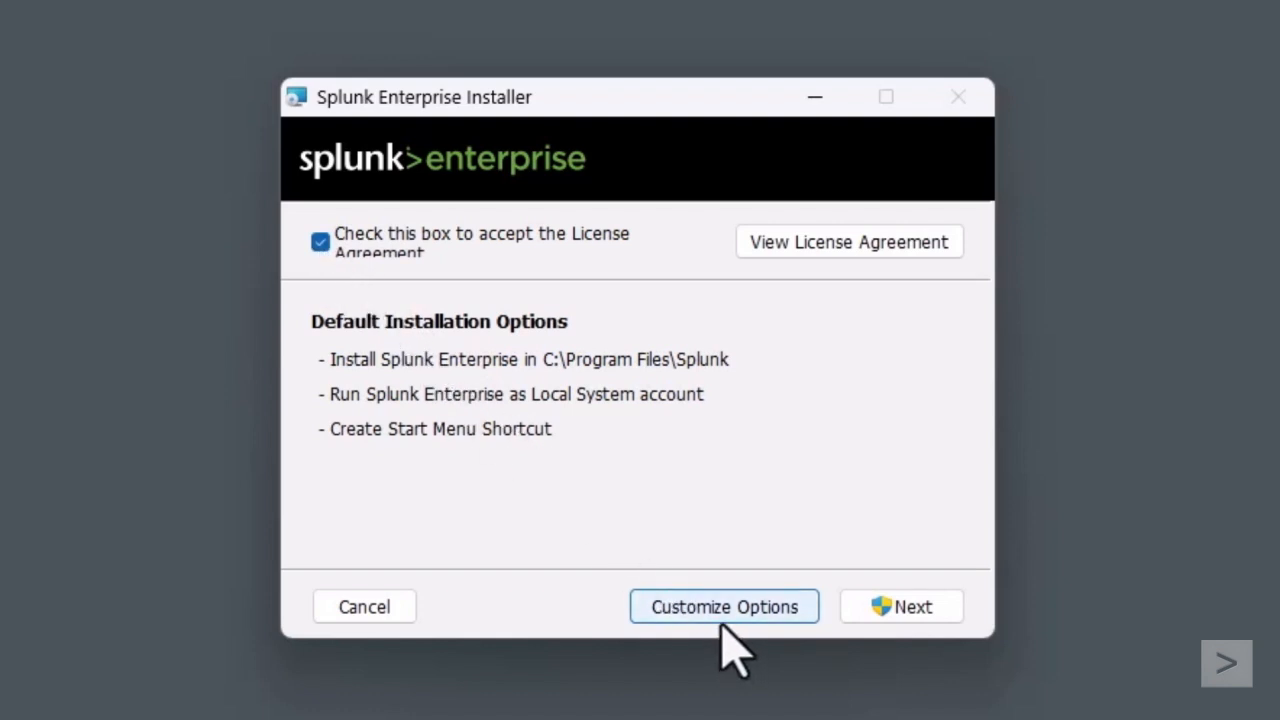
Step: Customize options keeping C:\Program Files\Splunk and the Local System account
left_click(724, 606)
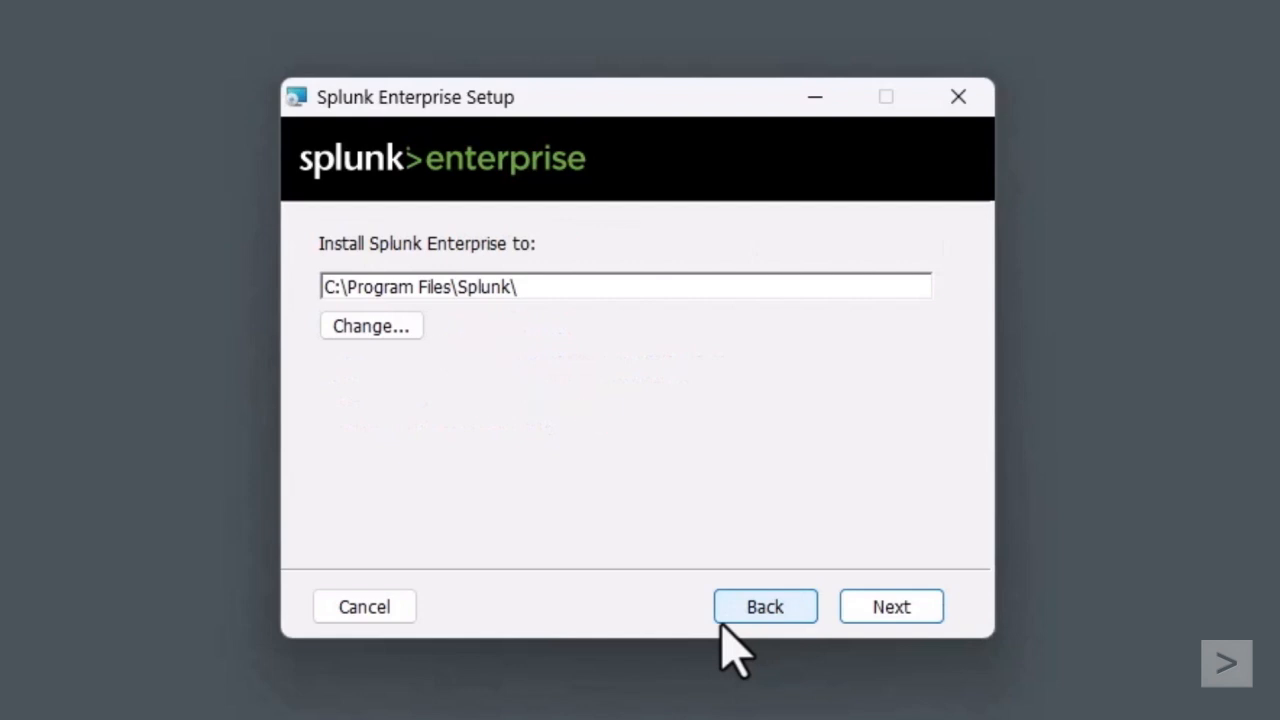
left_click(892, 606)
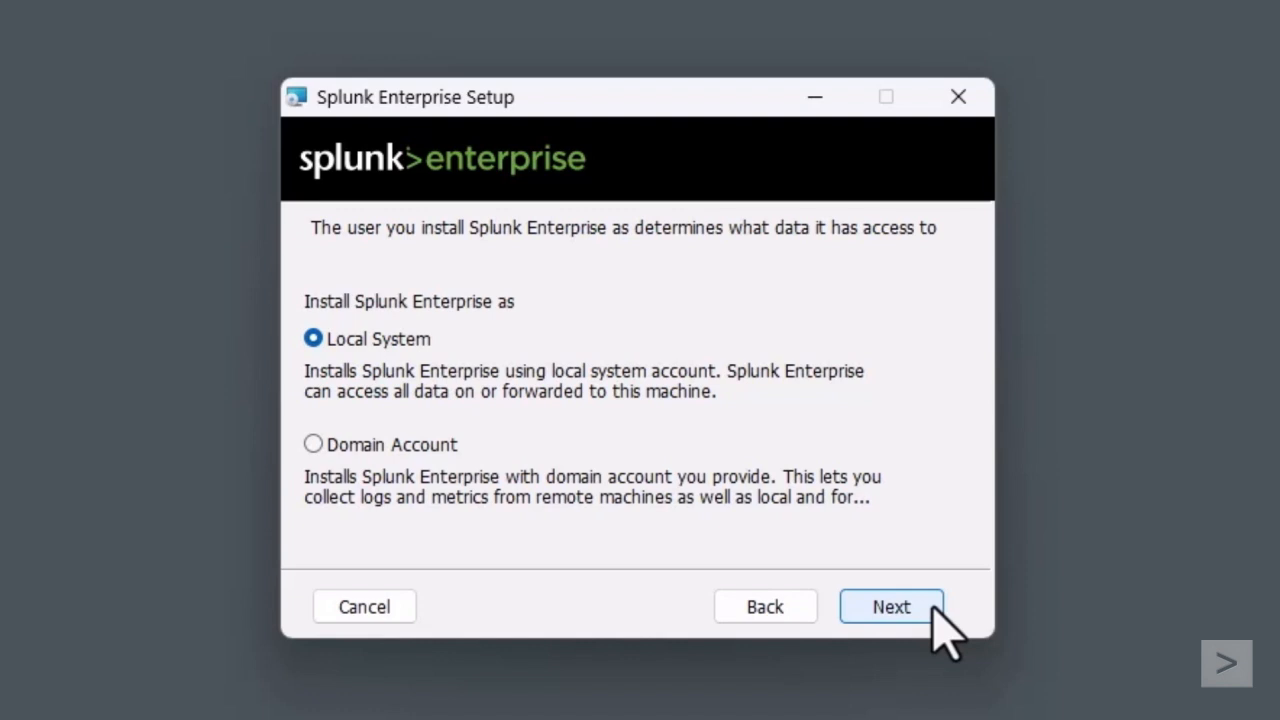
left_click(890, 606)
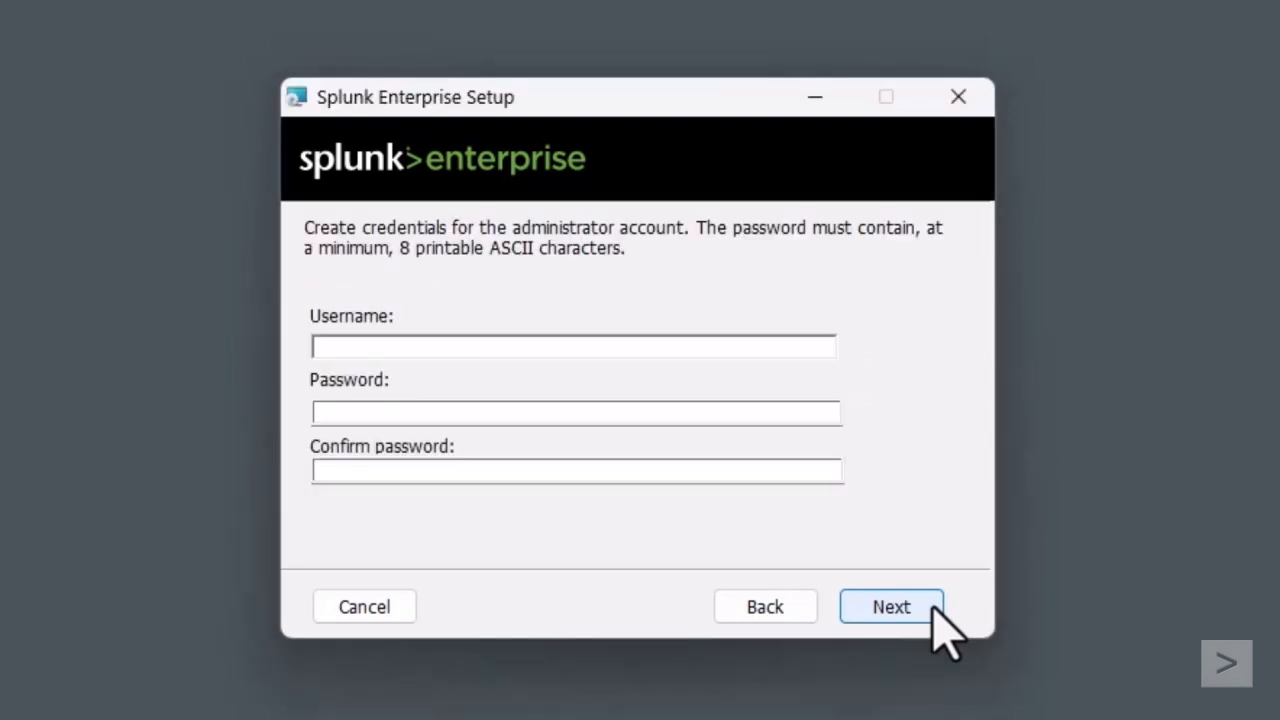
Step: Enter the administrator username and password and start the installation with the Start Menu shortcut
type("buttercup")
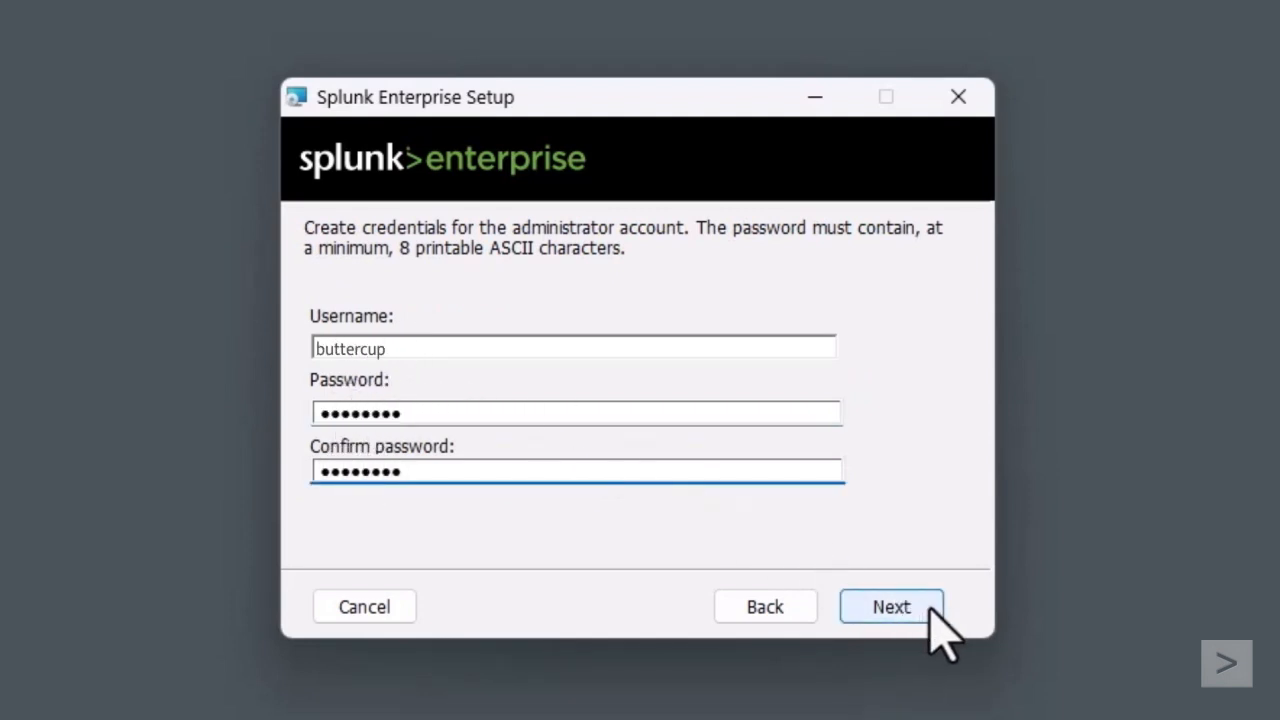
left_click(890, 606)
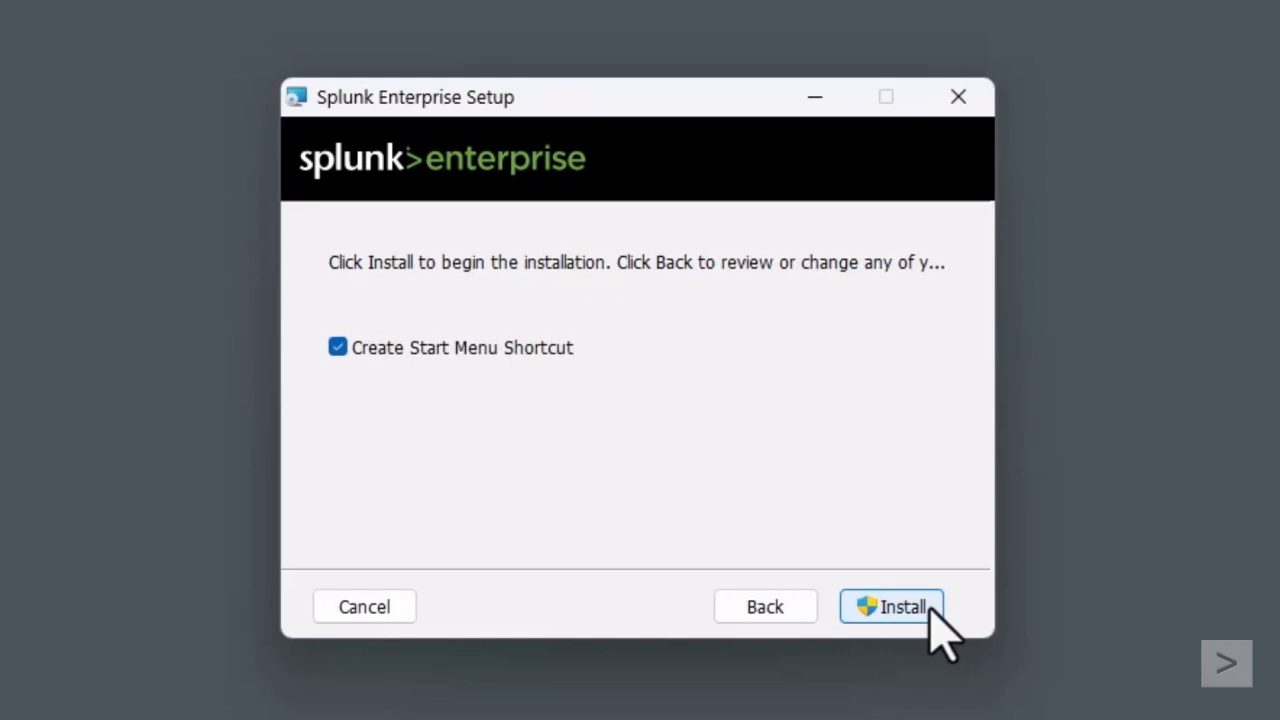
left_click(892, 606)
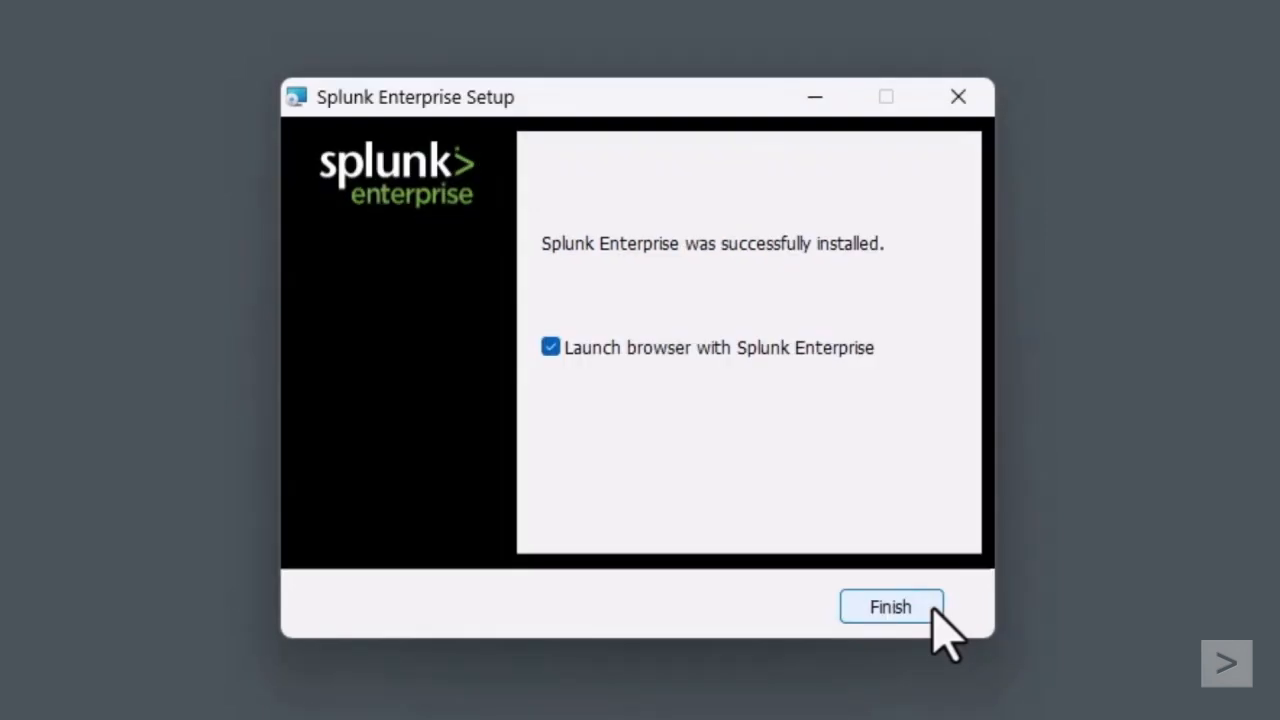
Step: Finish setup with 'Launch browser with Splunk Enterprise' left checked
left_click(890, 608)
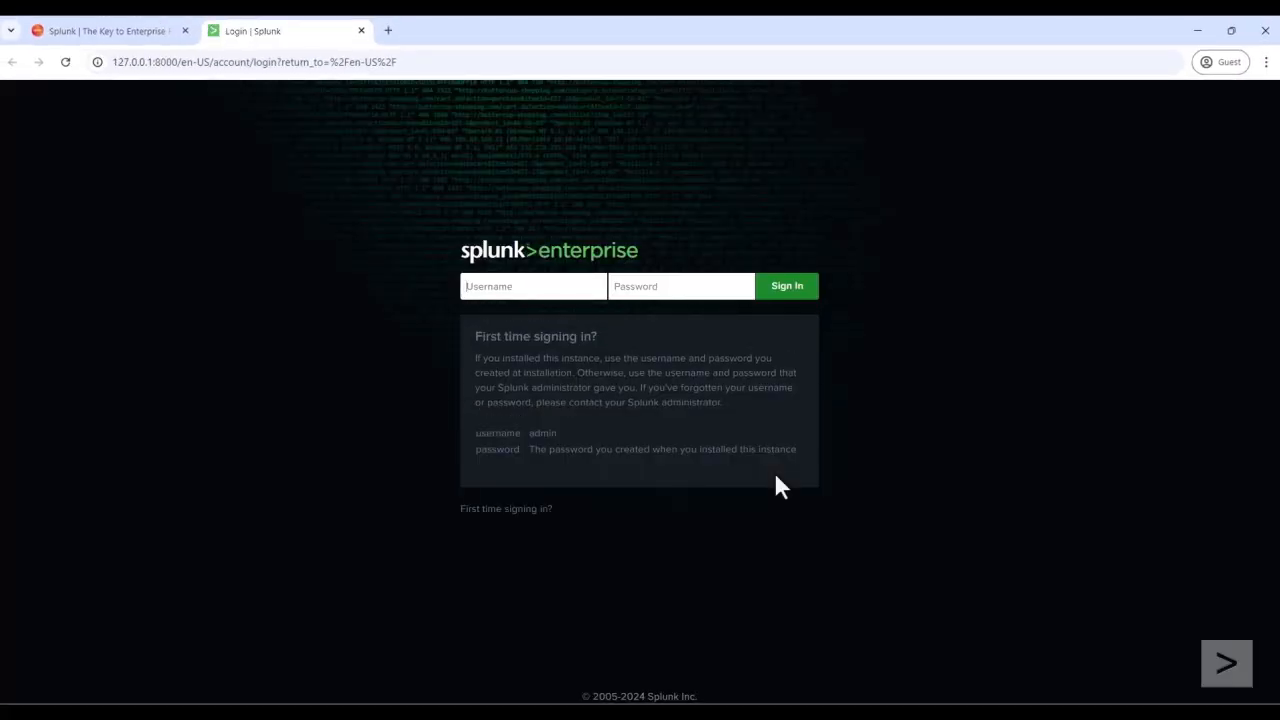
Step: Sign in to Splunk Web as the new administrator 'butter'
type("buttercup")
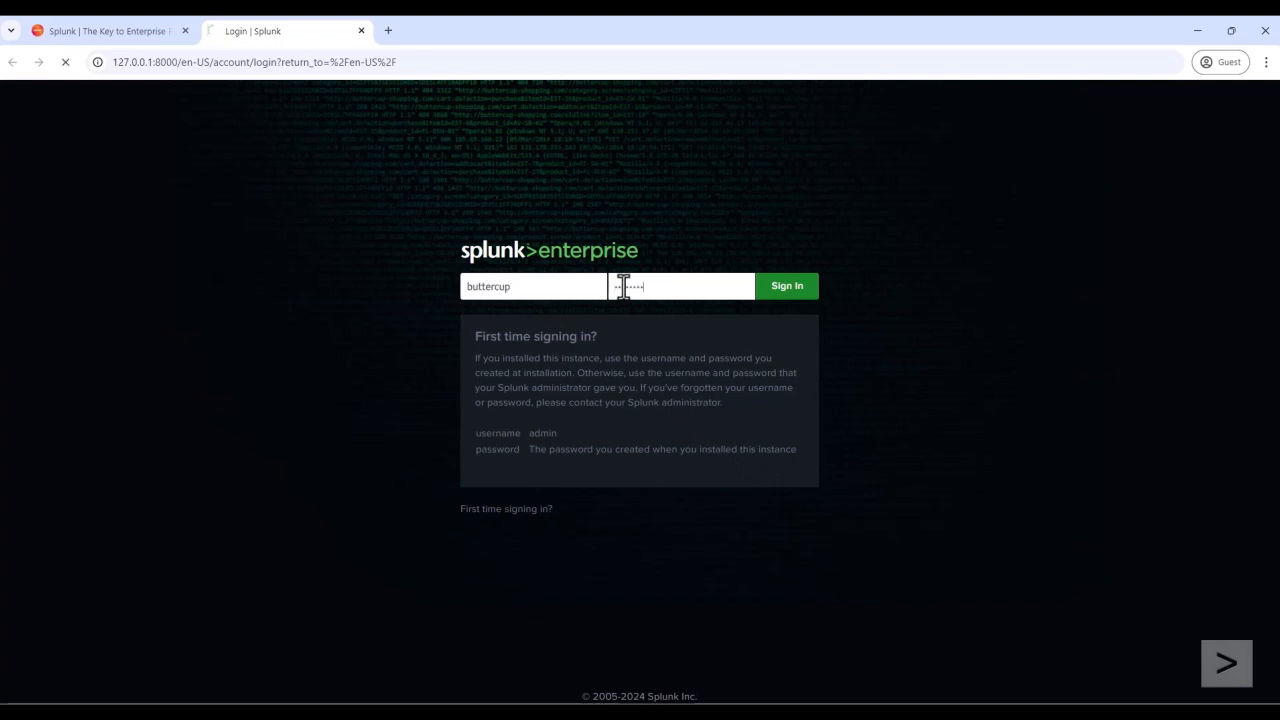
left_click(786, 284)
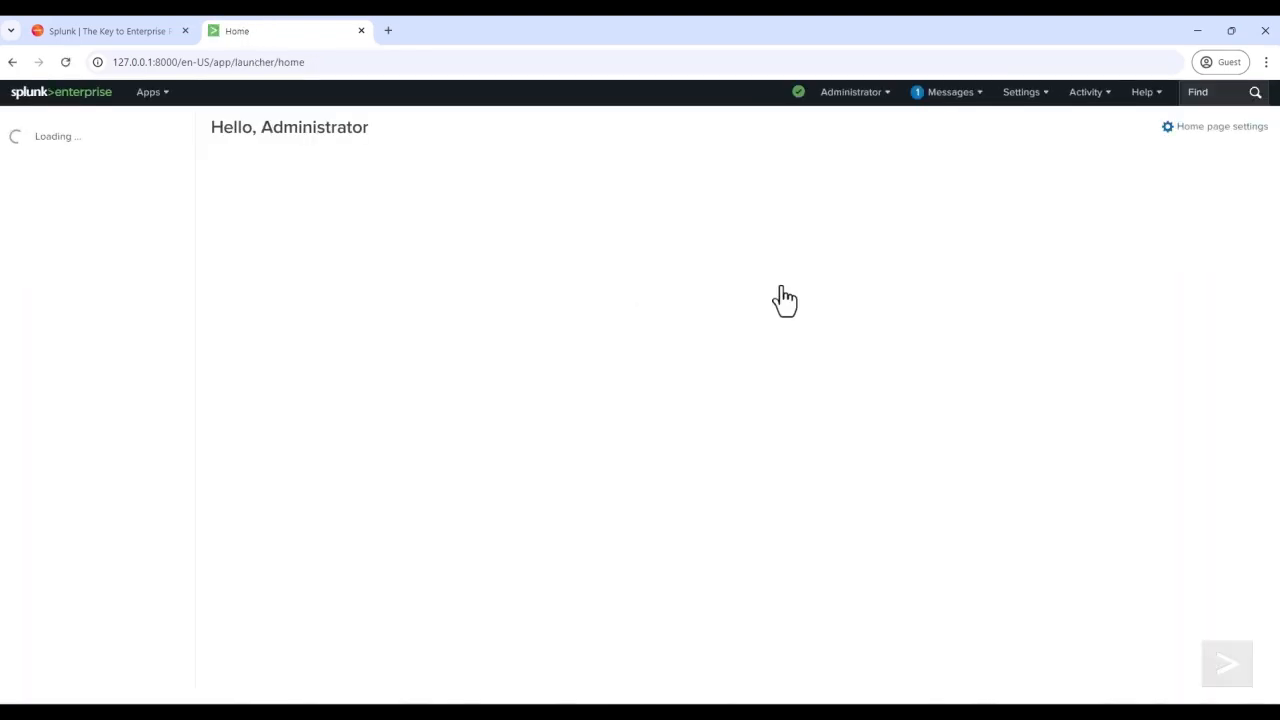